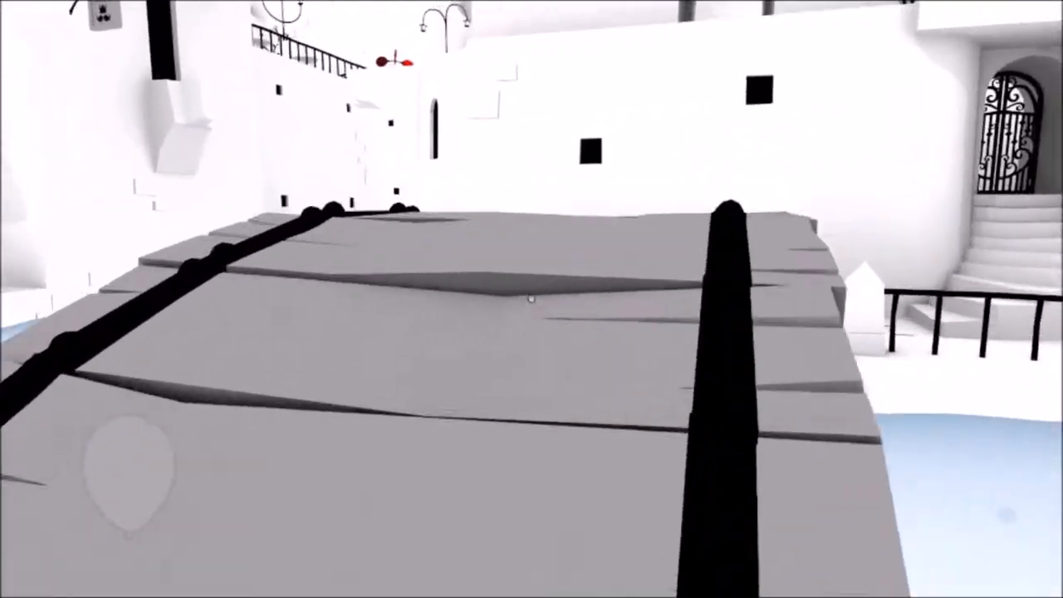
pyautogui.moveTo(532, 299)
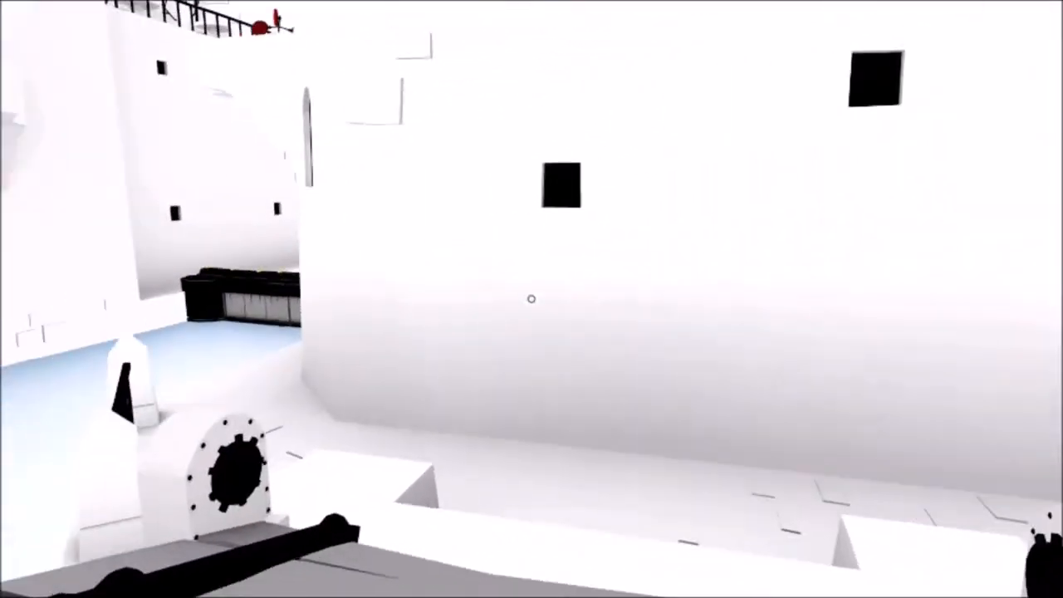
pyautogui.moveTo(532, 299)
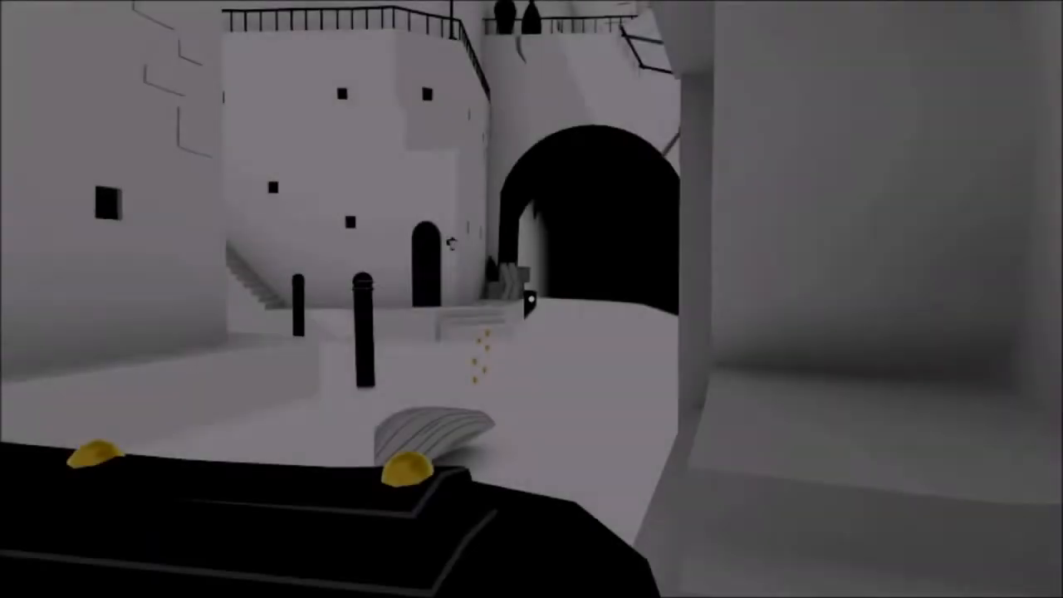
pyautogui.moveTo(531, 299)
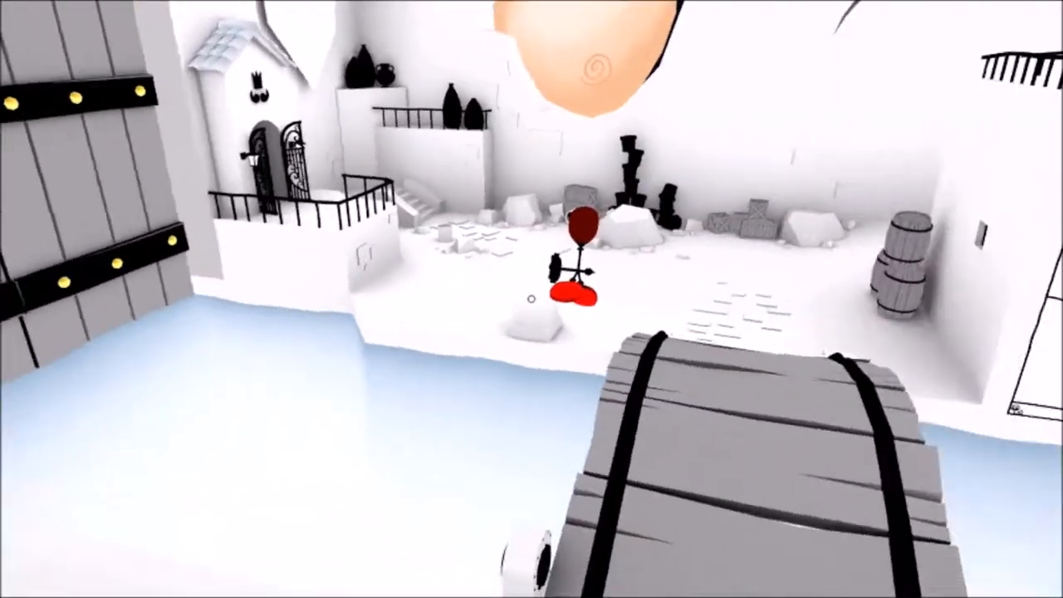
pyautogui.moveTo(531, 299)
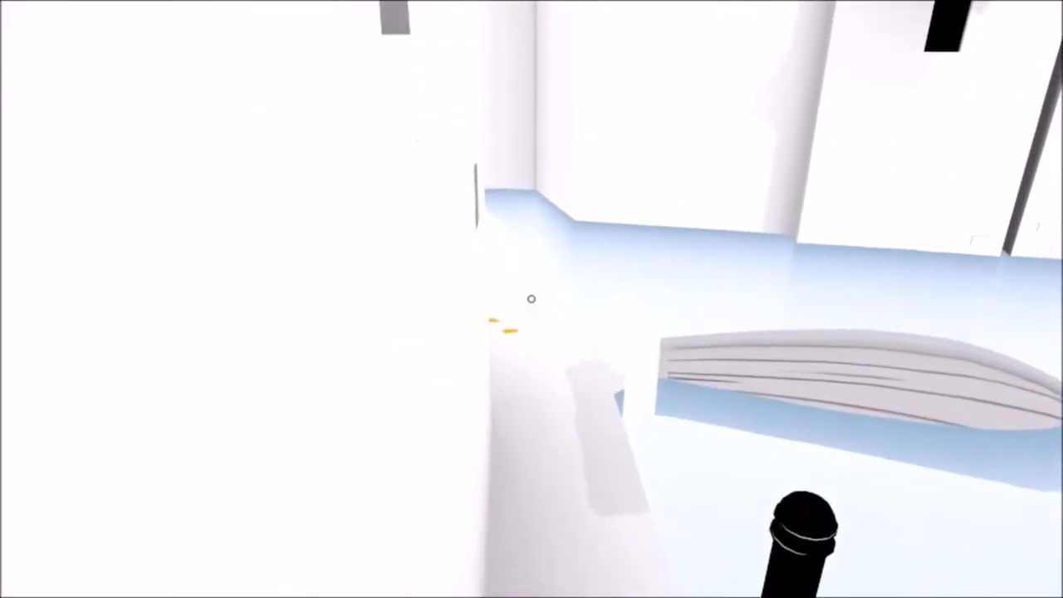
pyautogui.moveTo(531, 299)
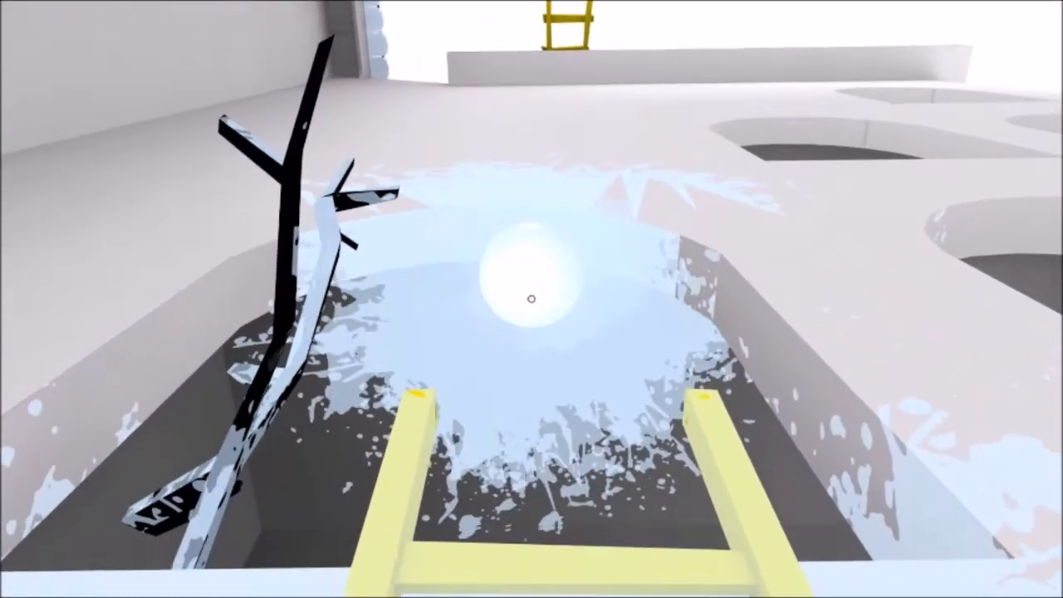
pyautogui.moveTo(531, 299)
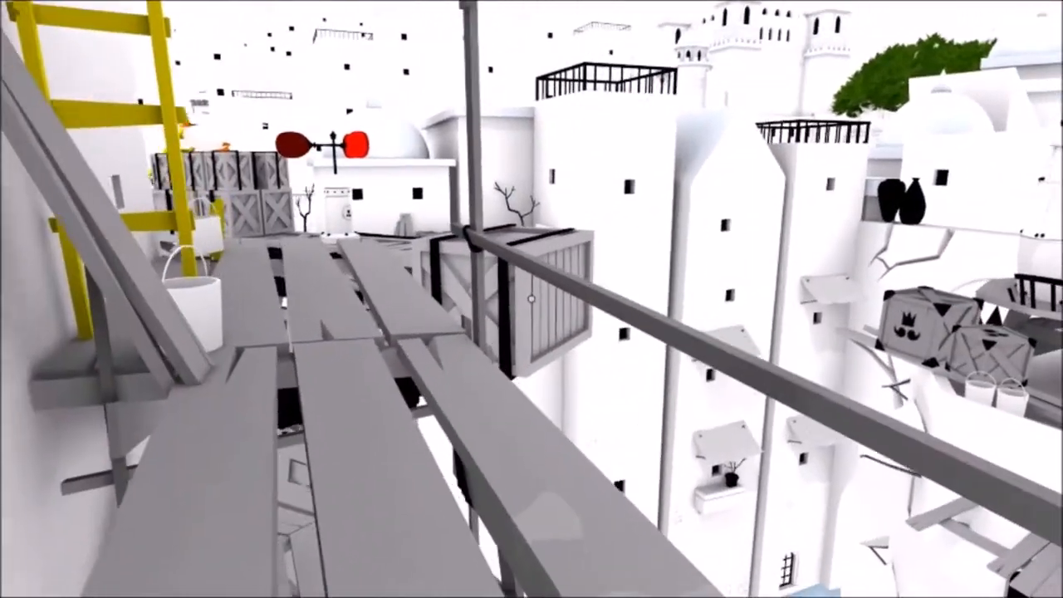
pyautogui.moveTo(532, 299)
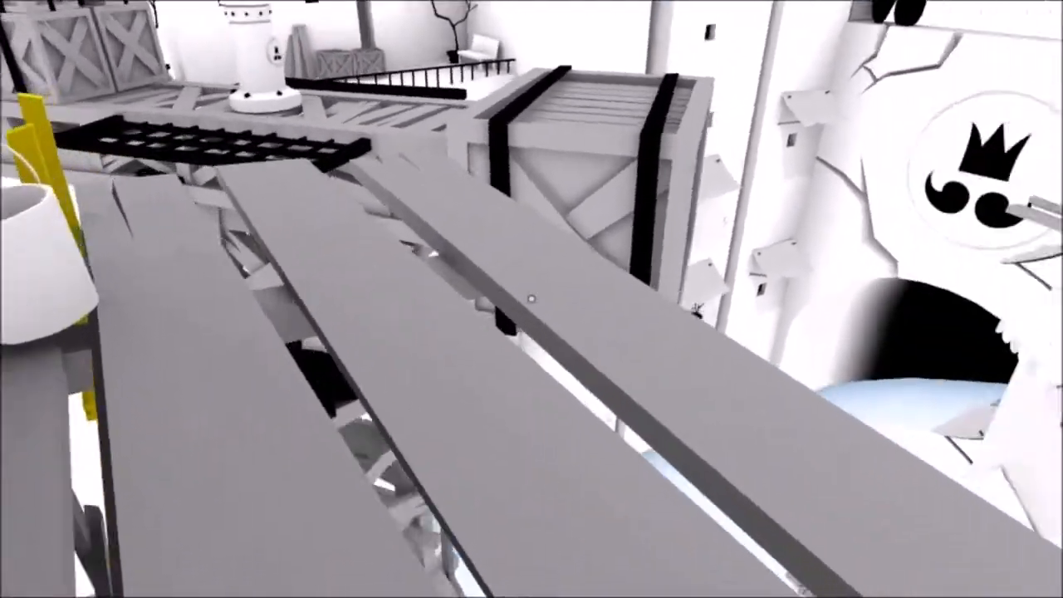
pyautogui.moveTo(531, 299)
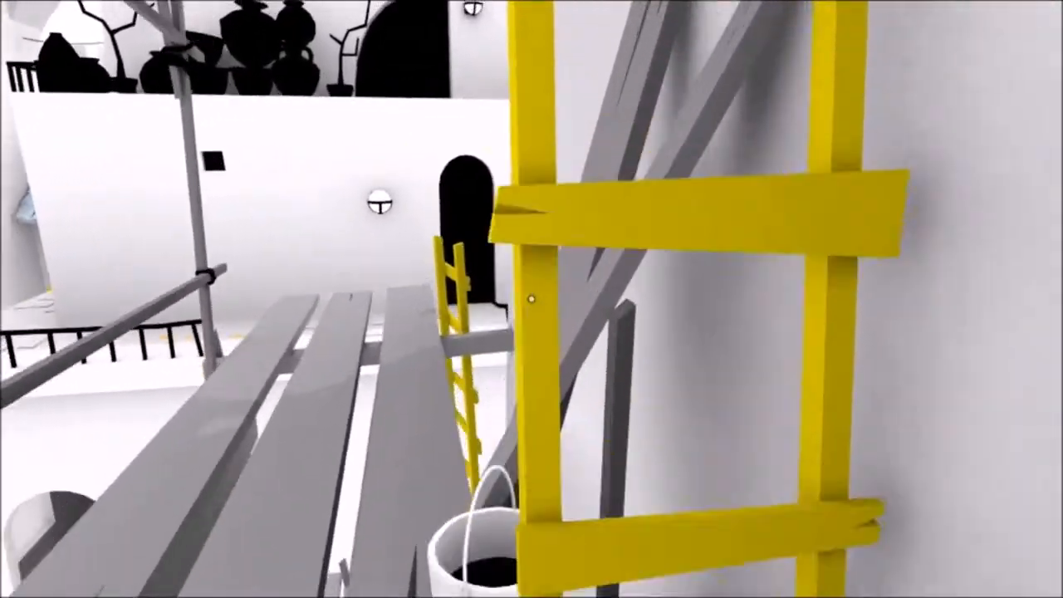
pyautogui.moveTo(531, 299)
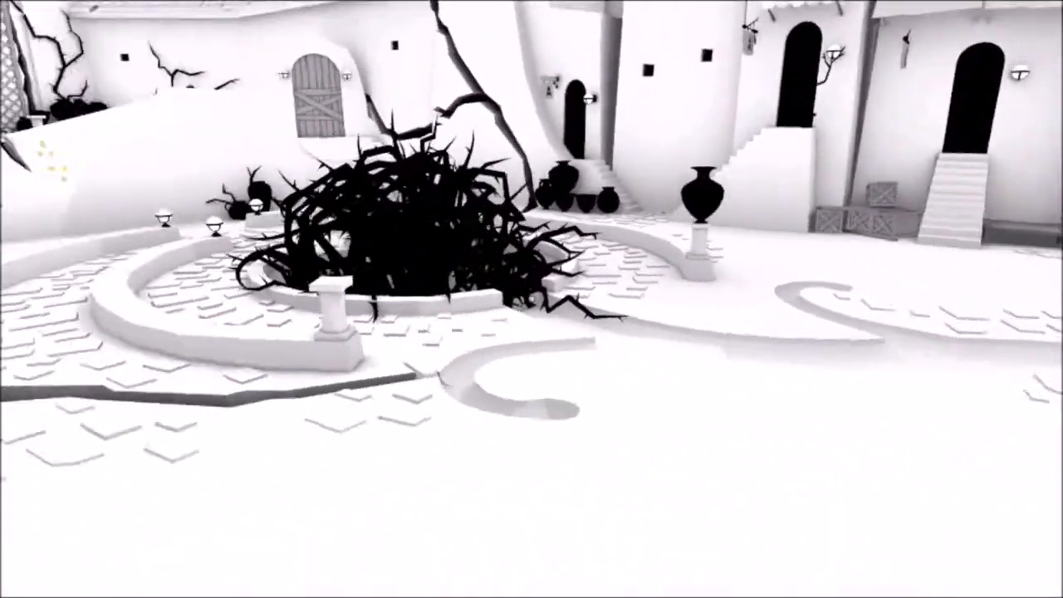
pyautogui.moveTo(532, 299)
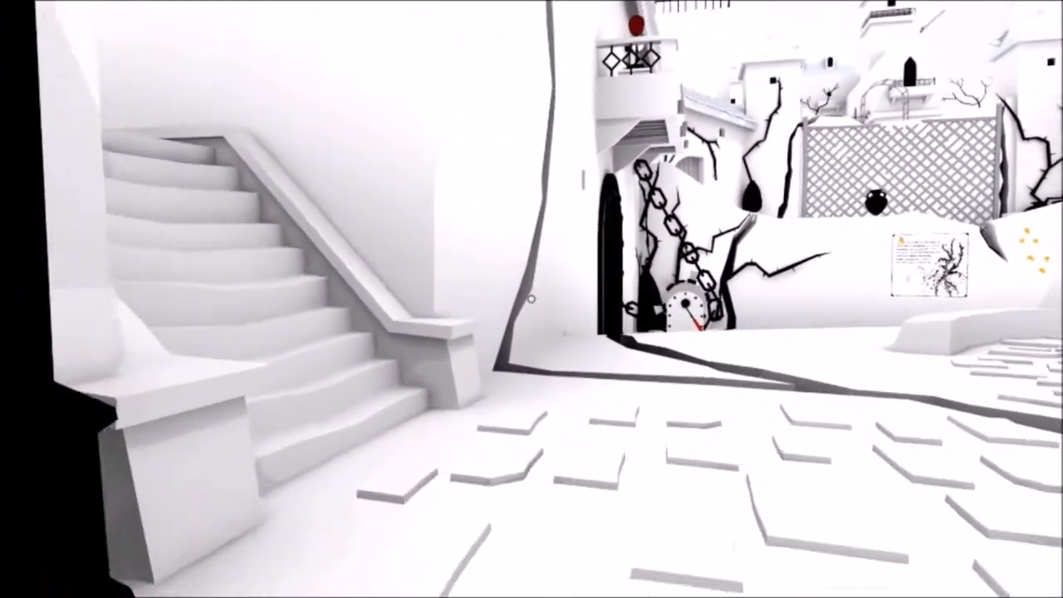